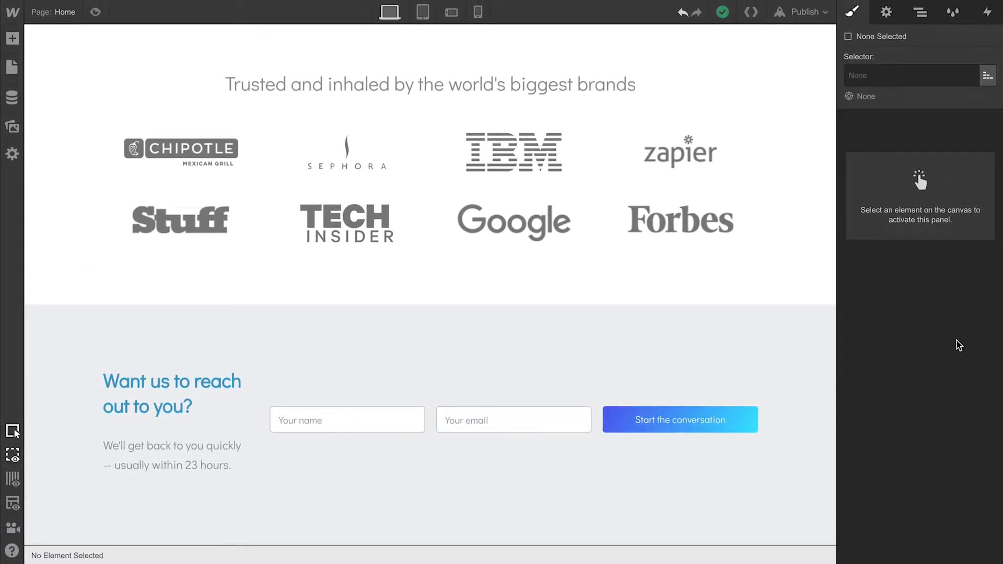
mouse_move(422, 11)
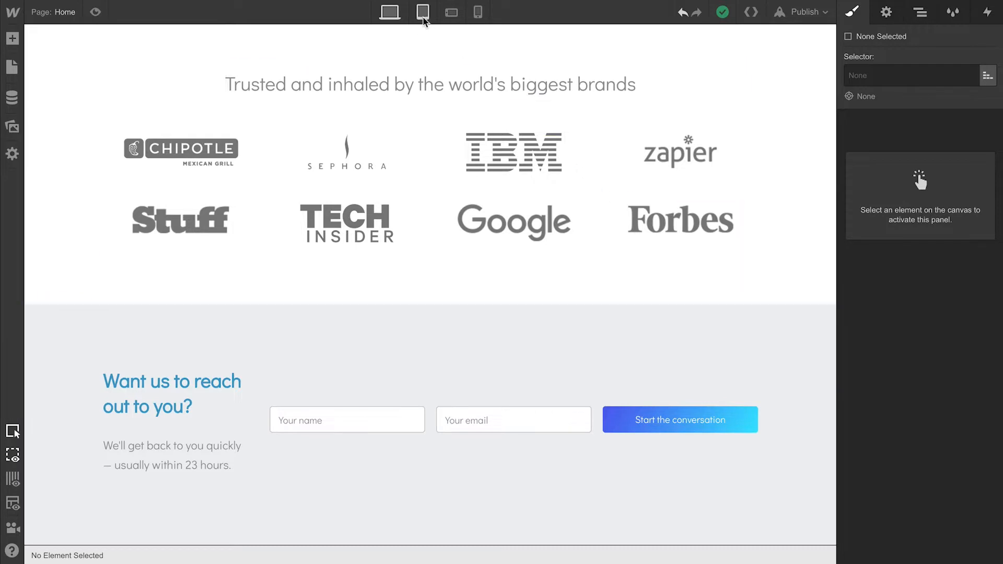
- Preview the page at tablet width, briefly checking phone landscape, and scroll to the contact section
left_click(422, 12)
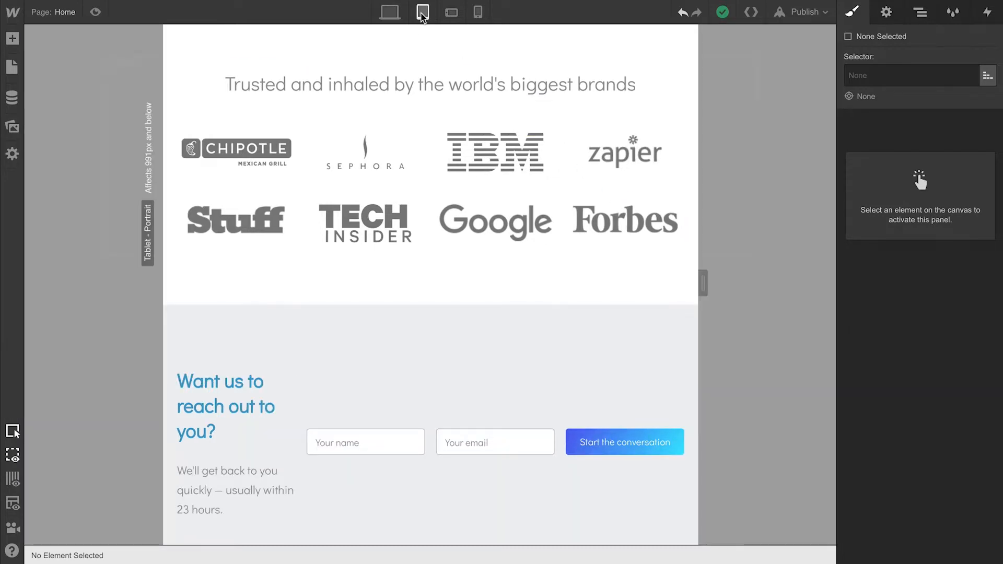
left_click(450, 12)
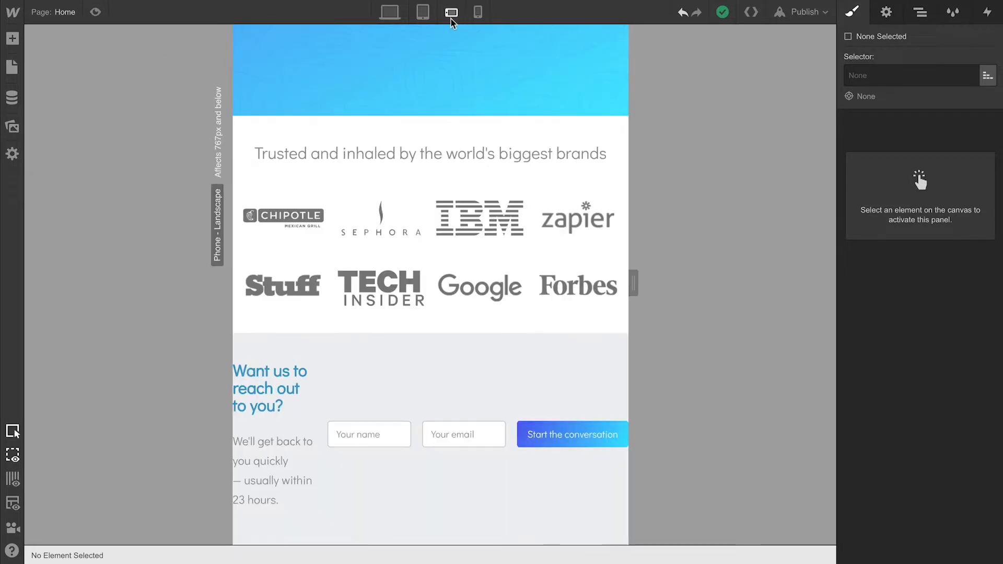
left_click(423, 11)
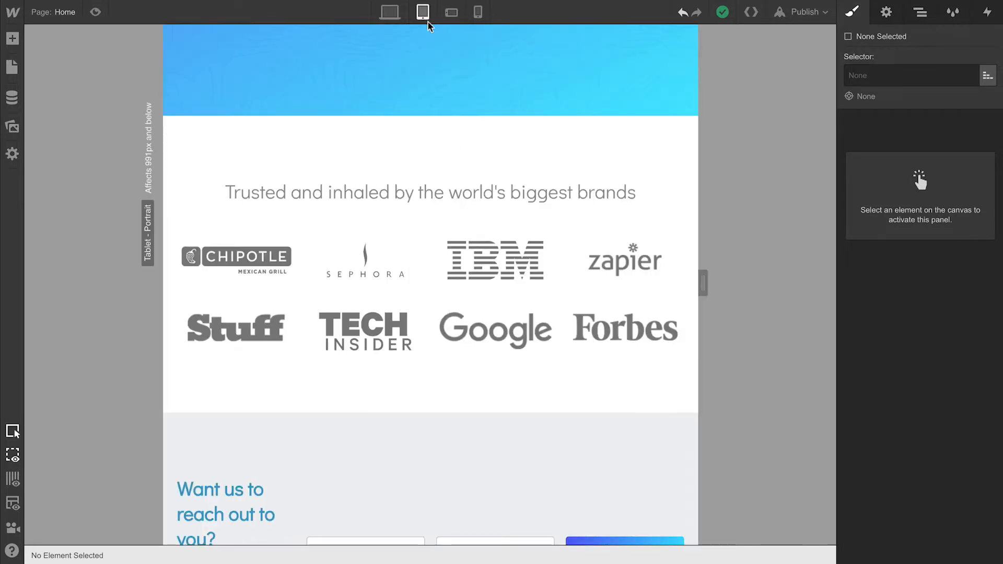
scroll("down", 3)
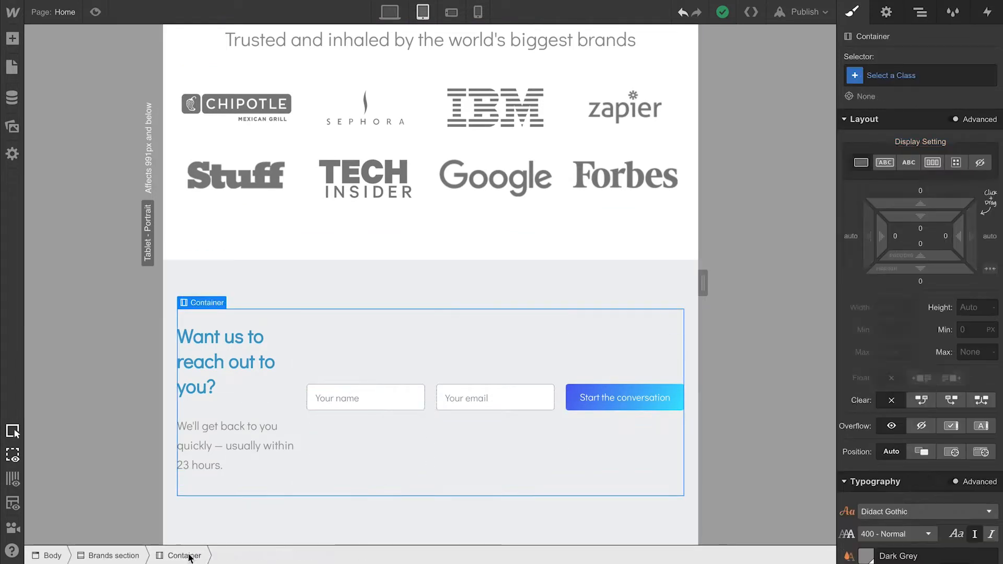
left_click(918, 75)
type("Container")
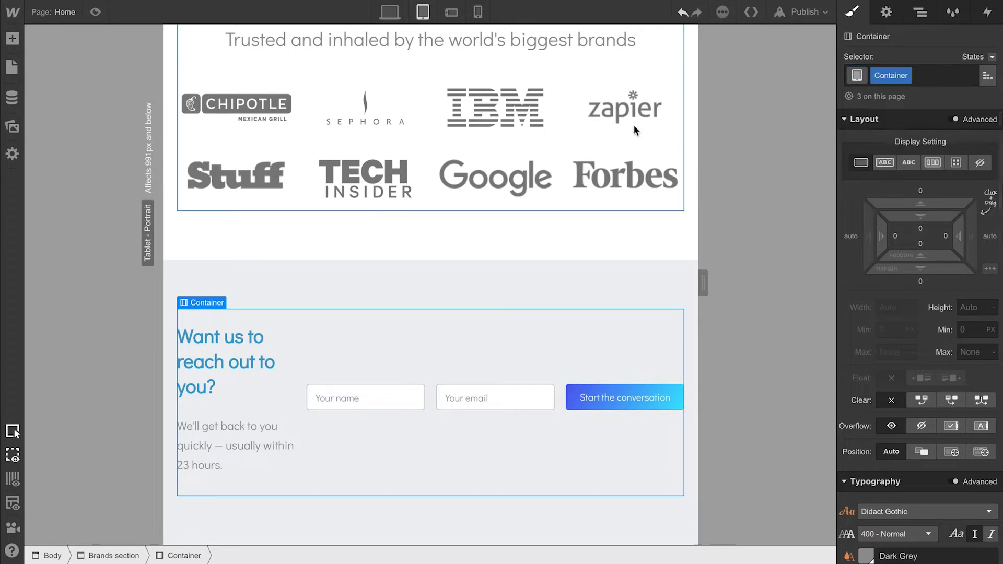
left_click(478, 12)
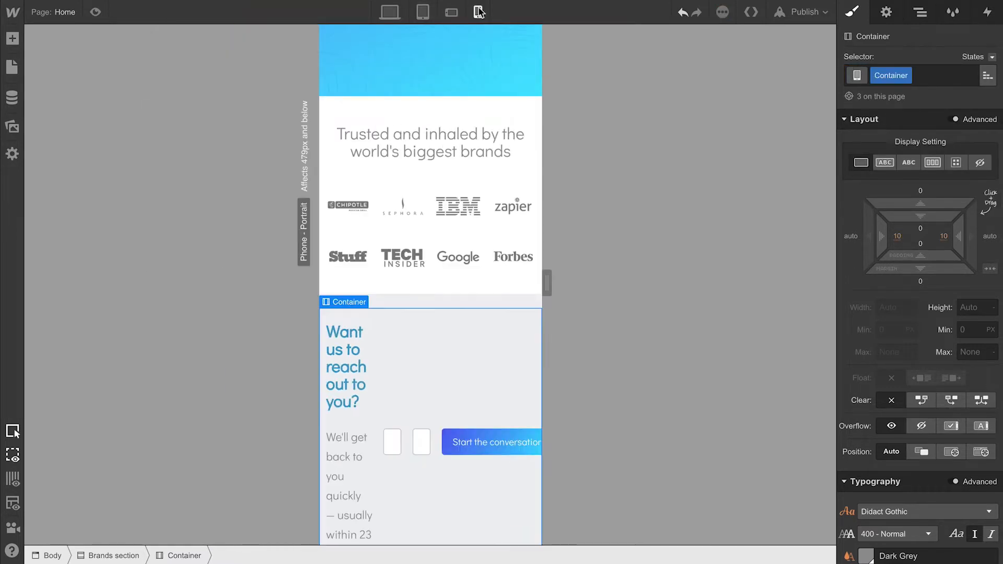
left_click(451, 12)
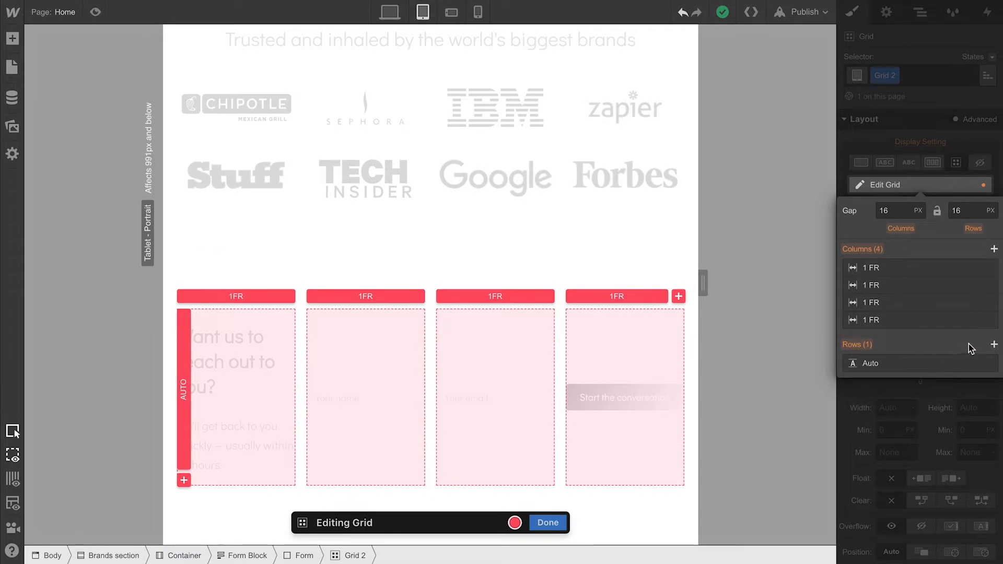
- Add rows to the tablet contact form grid so it has four rows
left_click(994, 344)
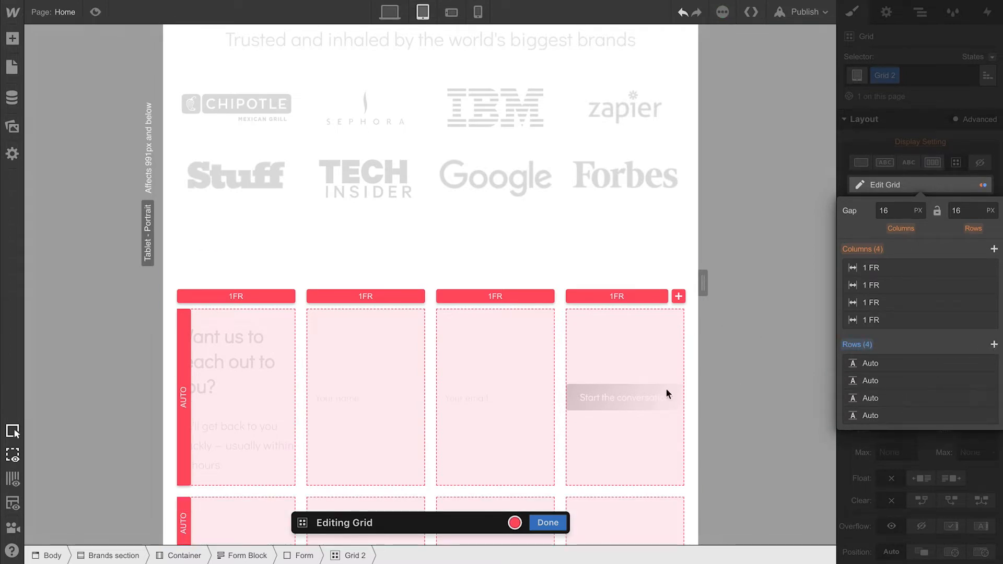
scroll("down", 3)
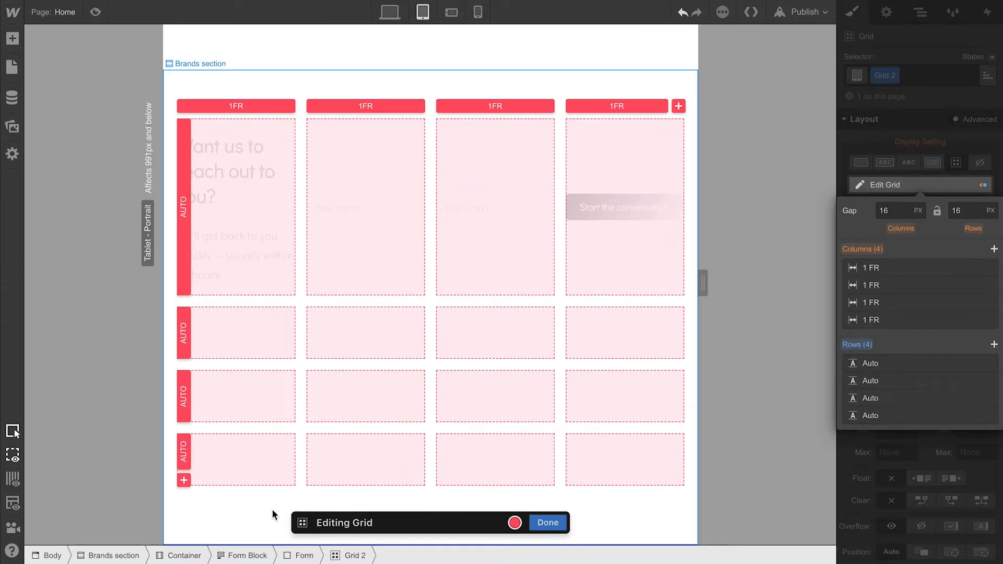
left_click(547, 523)
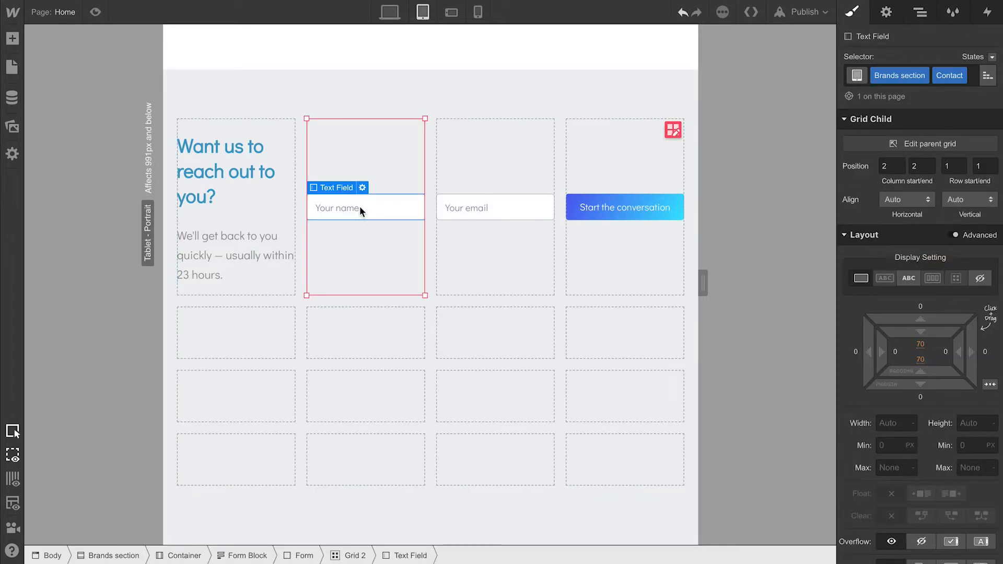
- Move the name and email fields into column 1 beneath the heading
left_click(920, 12)
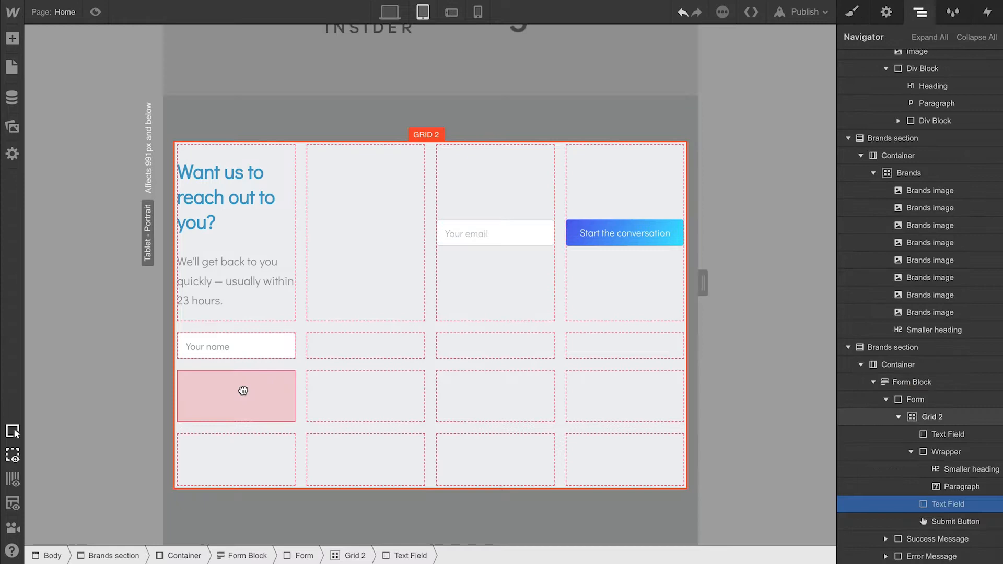
left_click(623, 232)
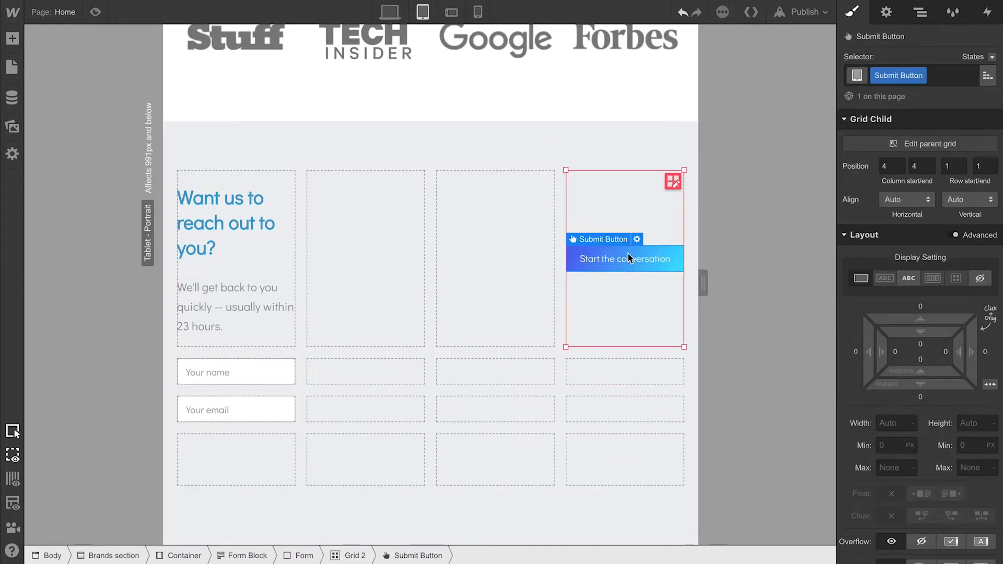
left_click(921, 13)
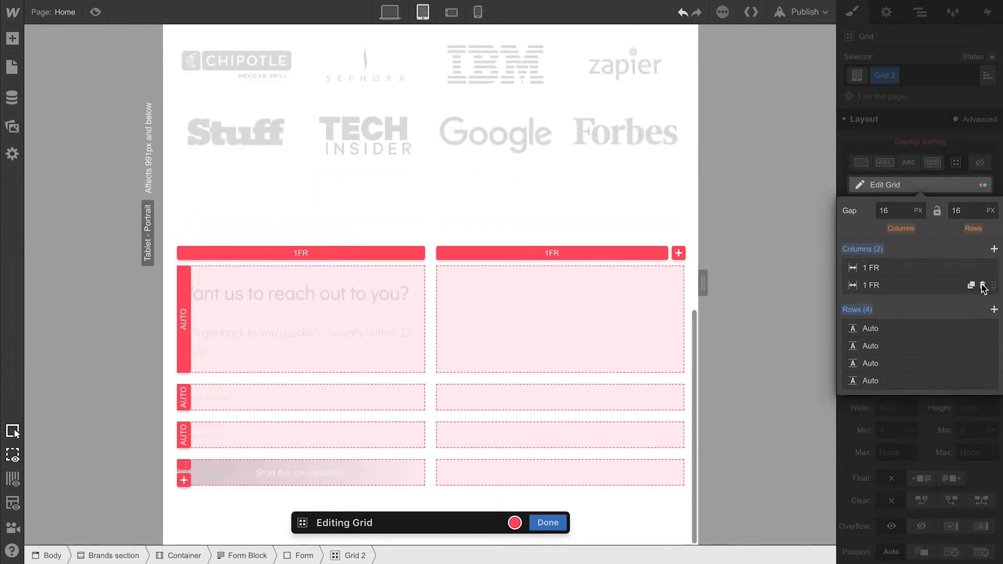
- Delete the remaining extra column so the contact form grid is a single column
left_click(971, 285)
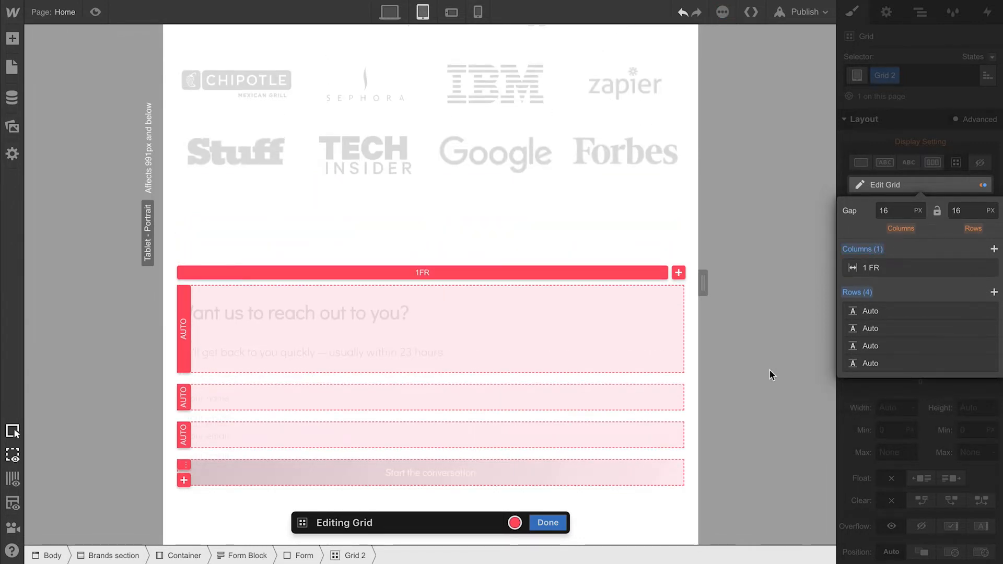
left_click(548, 522)
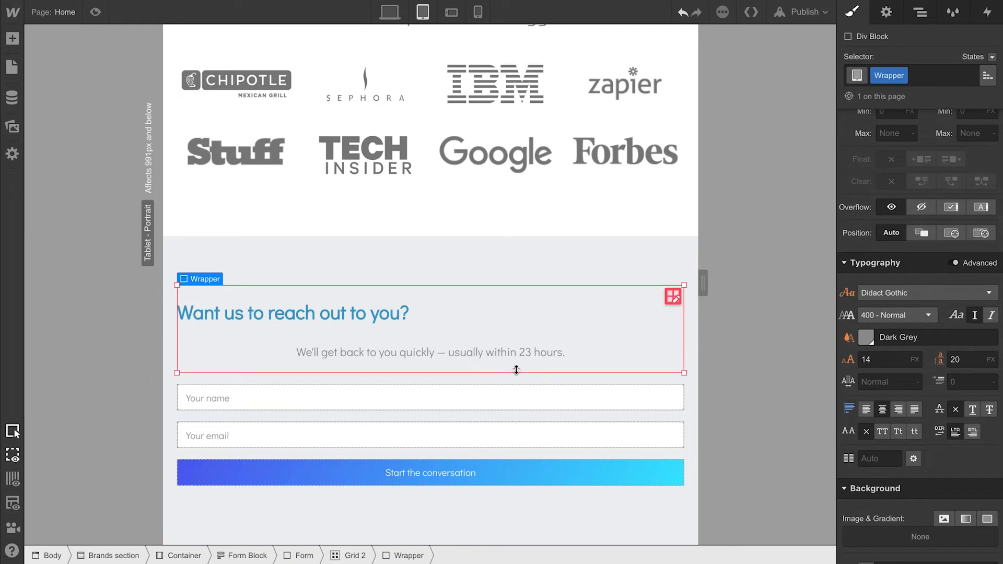
- Center-align the contact heading's text on tablet
left_click(292, 313)
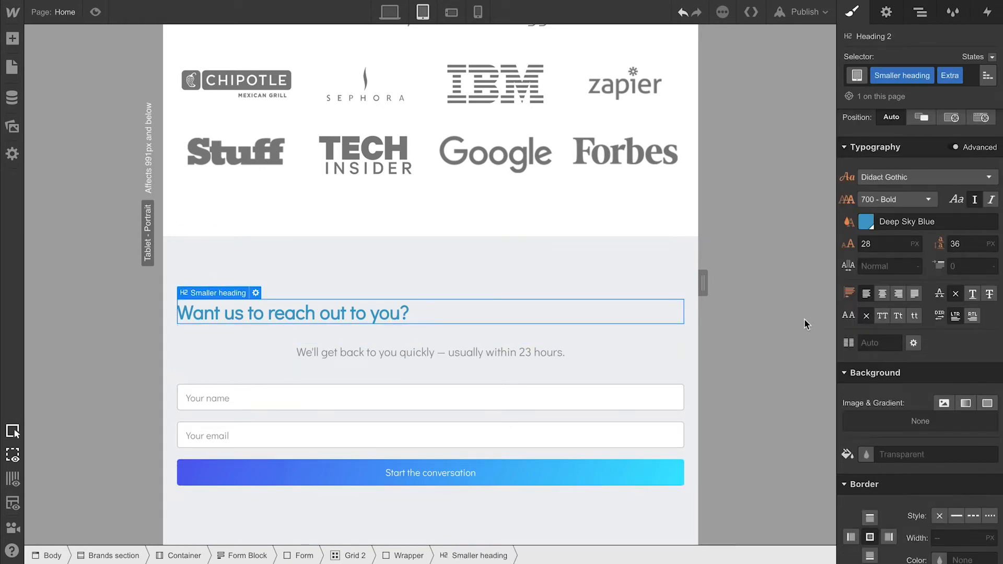
left_click(883, 294)
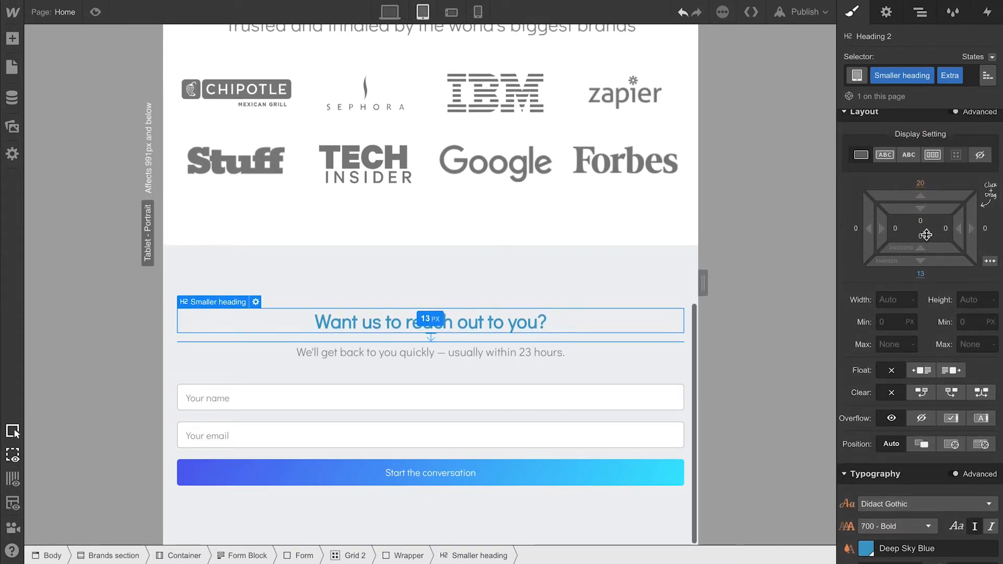
scroll("up", 3)
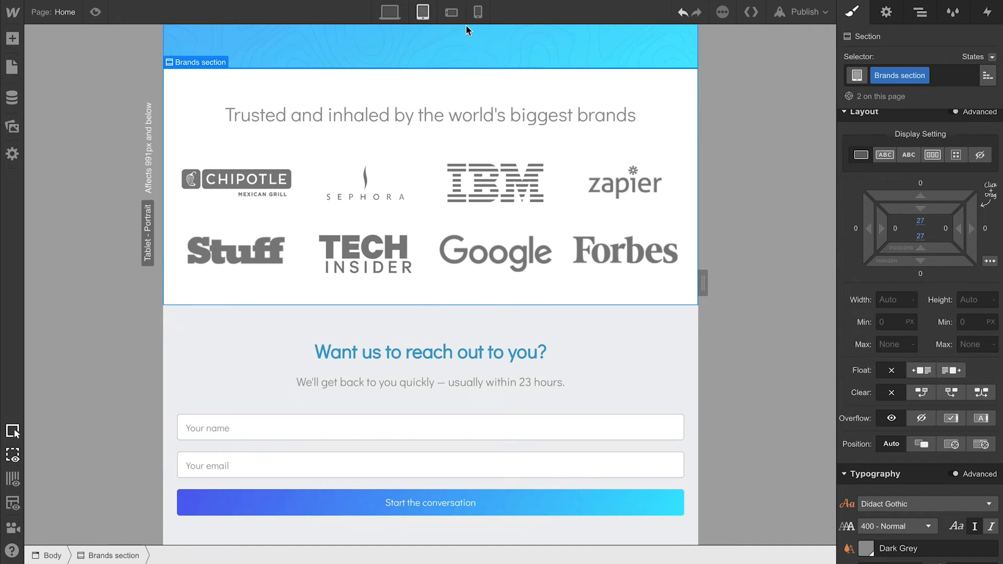
- Check the stacked contact section at phone landscape, then return via tablet to desktop
left_click(478, 12)
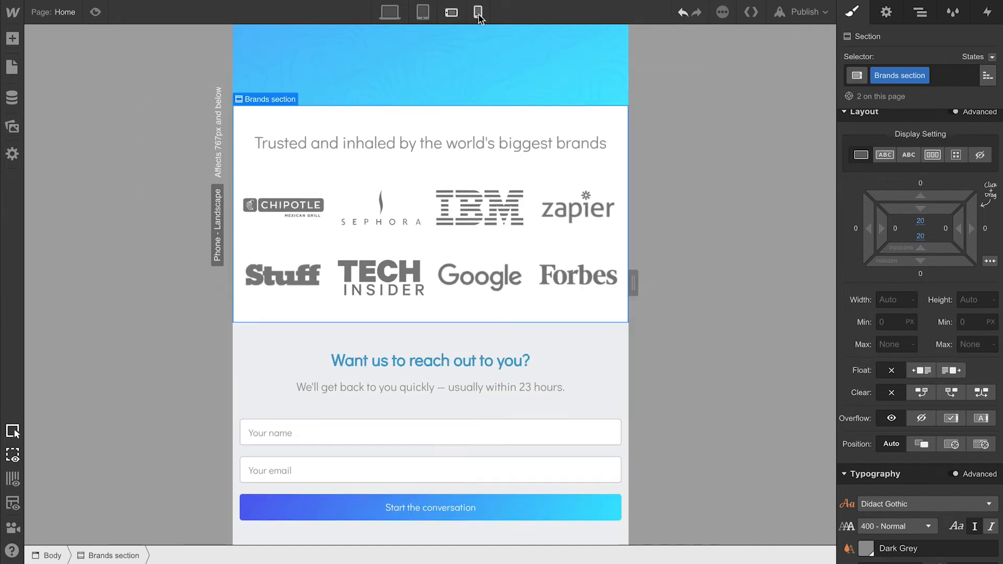
left_click(422, 11)
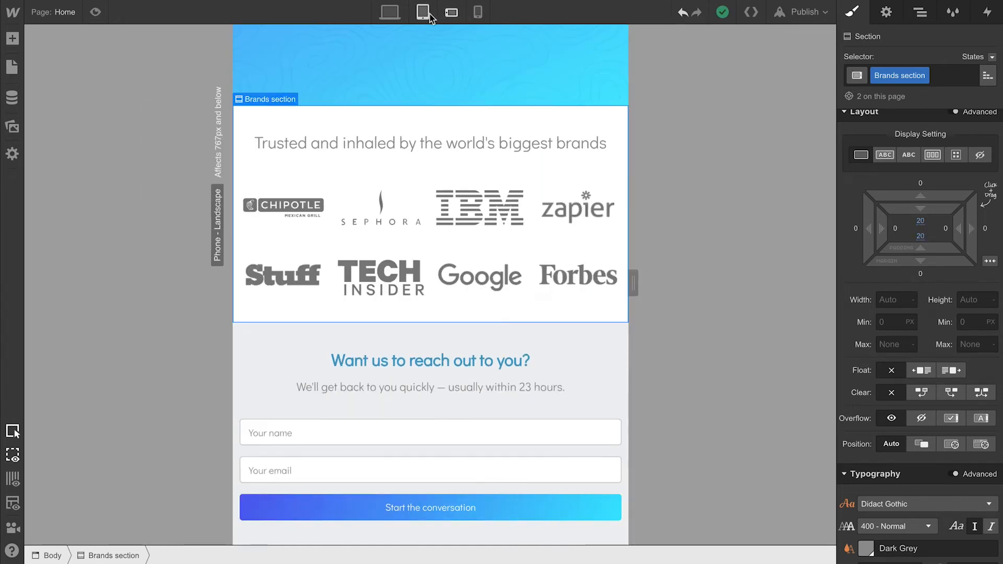
left_click(389, 12)
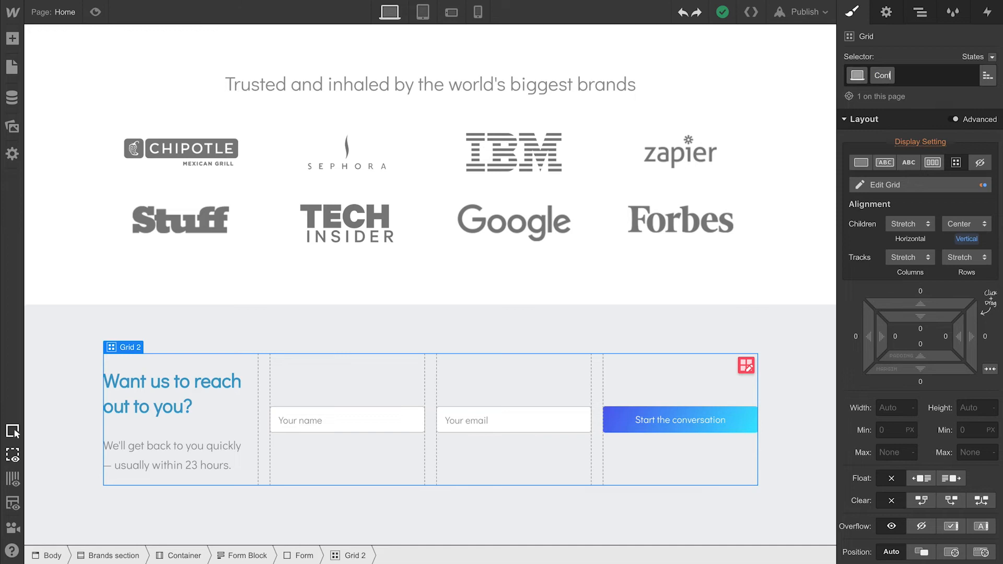
- Name the desktop grid 'Contact grid' and set its first column to 2FR
type("Contact grid")
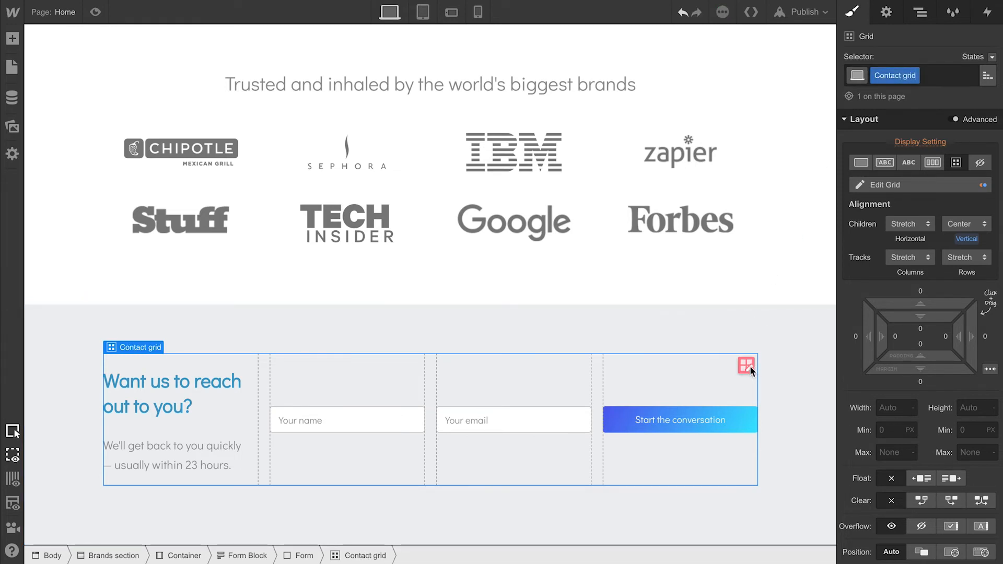
left_click(886, 185)
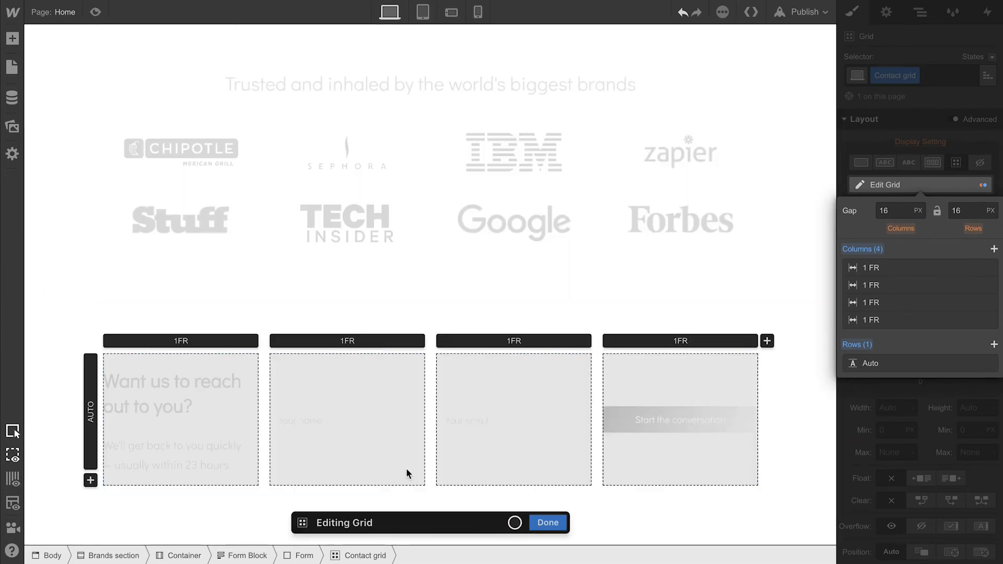
left_click(181, 340)
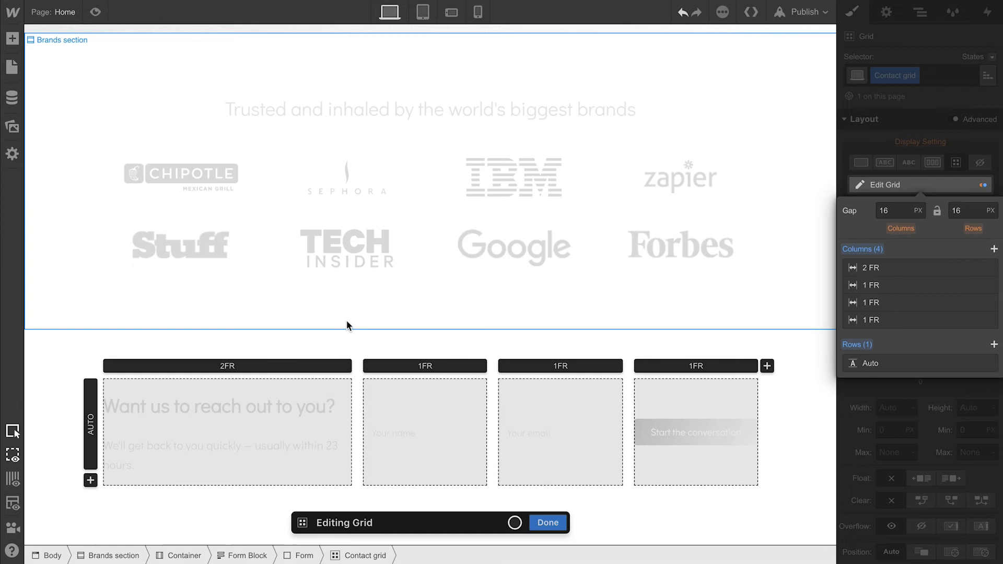
left_click(547, 523)
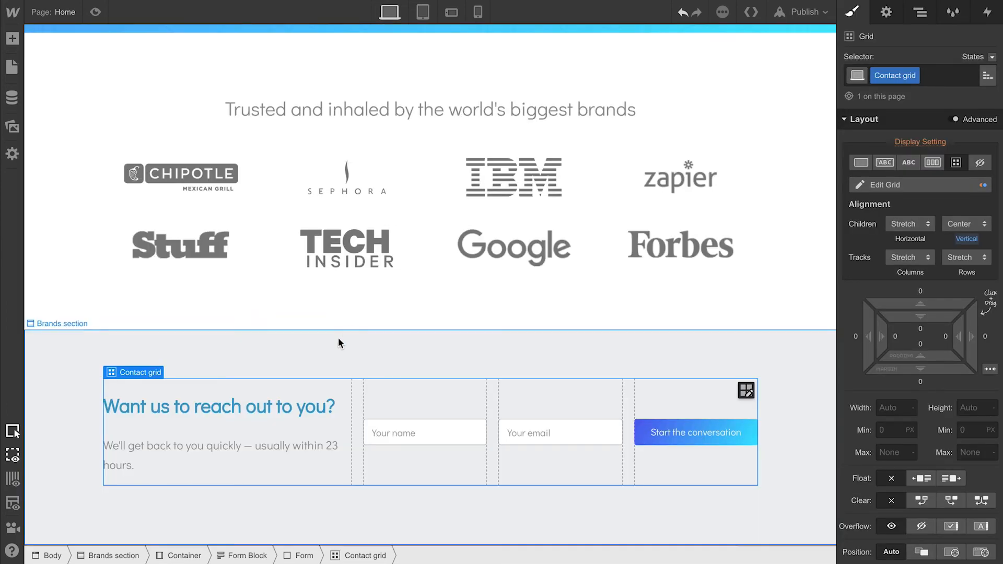
left_click(220, 455)
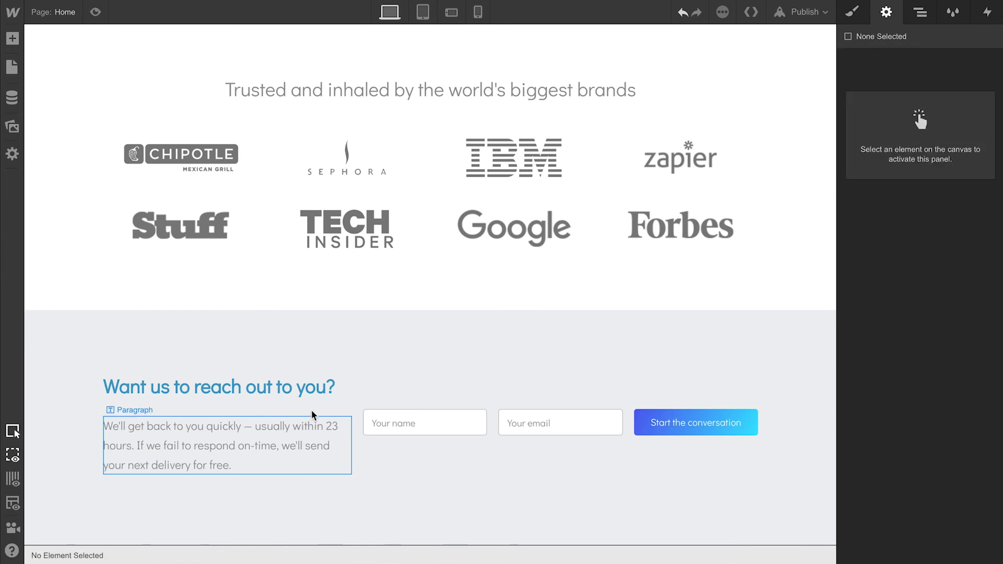
- Preview the contact section at tablet, phone landscape and phone portrait widths
left_click(422, 11)
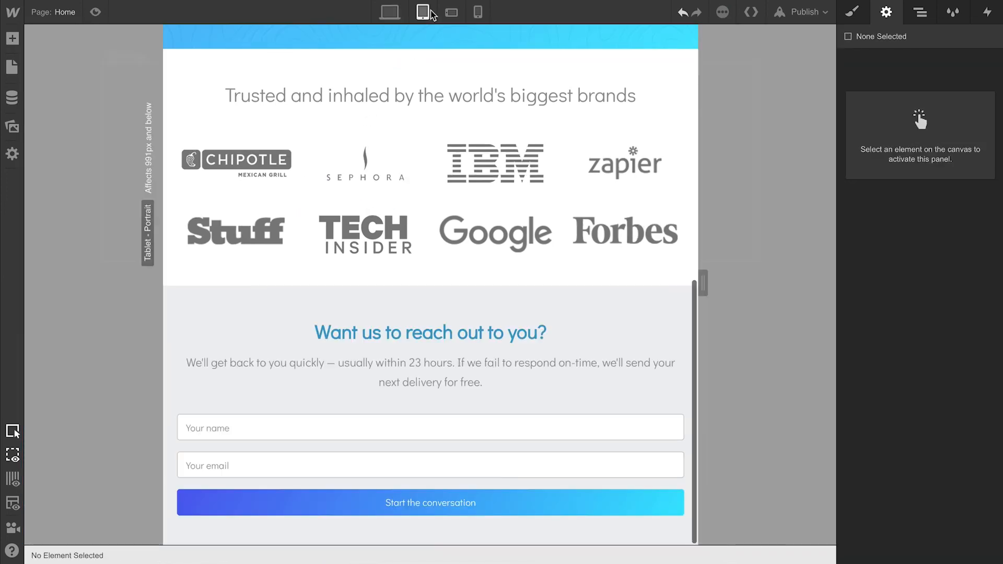
left_click(451, 11)
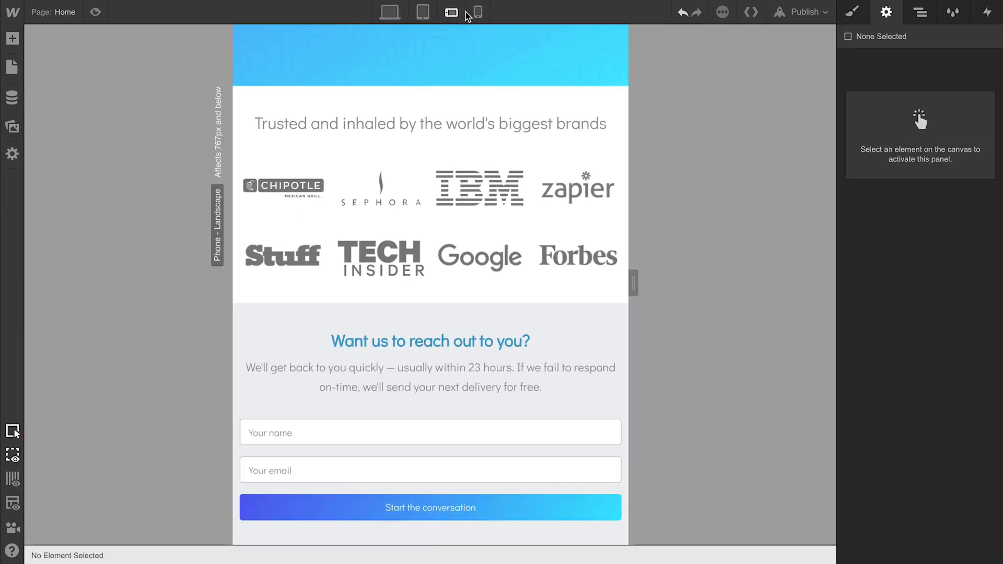
left_click(477, 12)
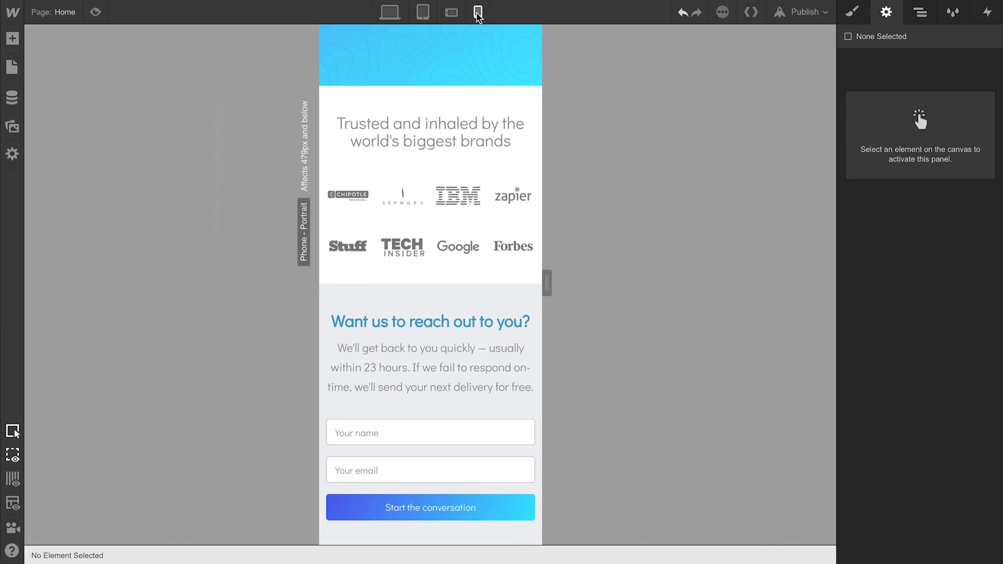